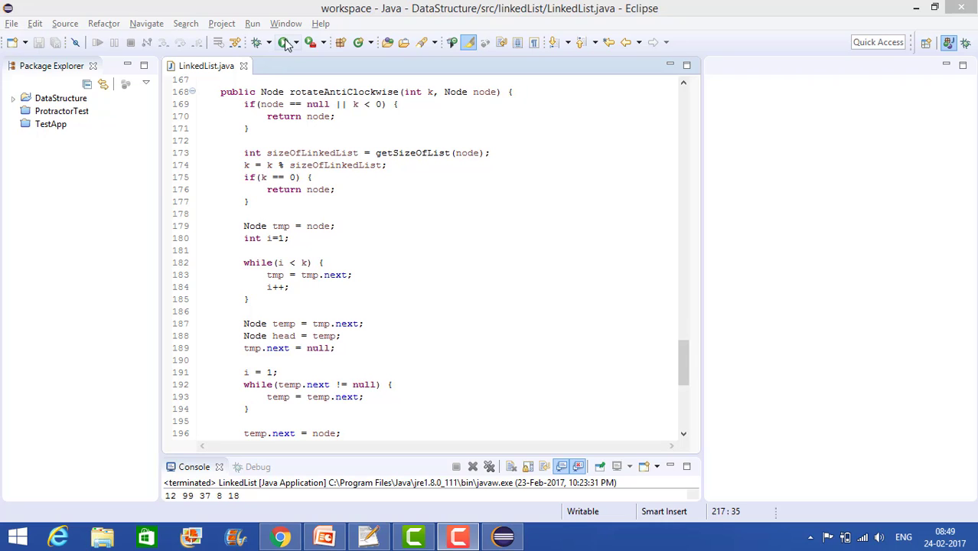
Open Window > Preferences and focus the filter field.
click(285, 23)
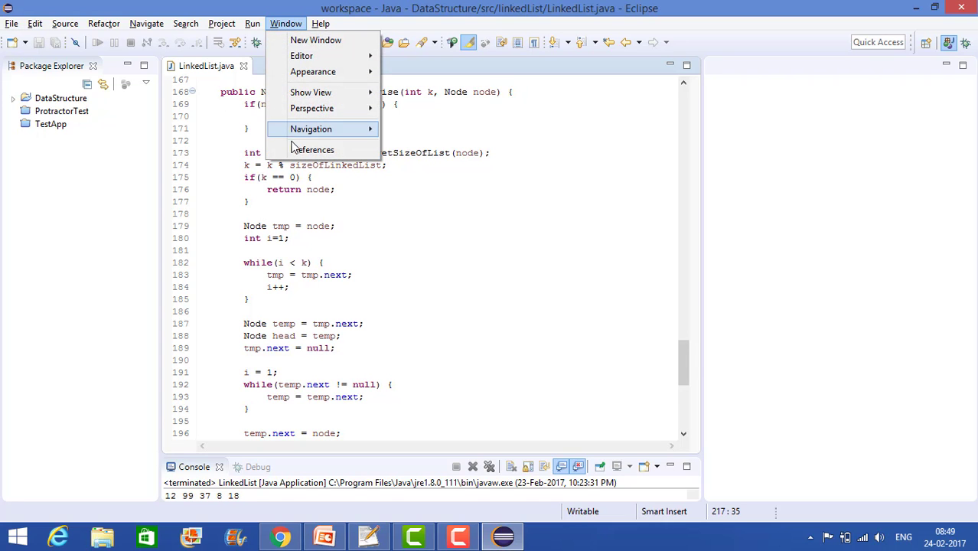
click(312, 150)
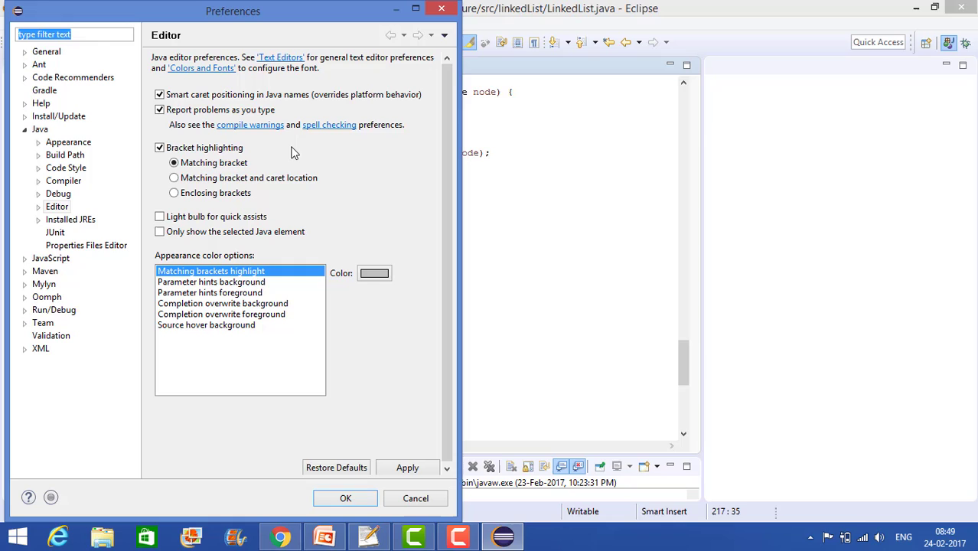
click(64, 33)
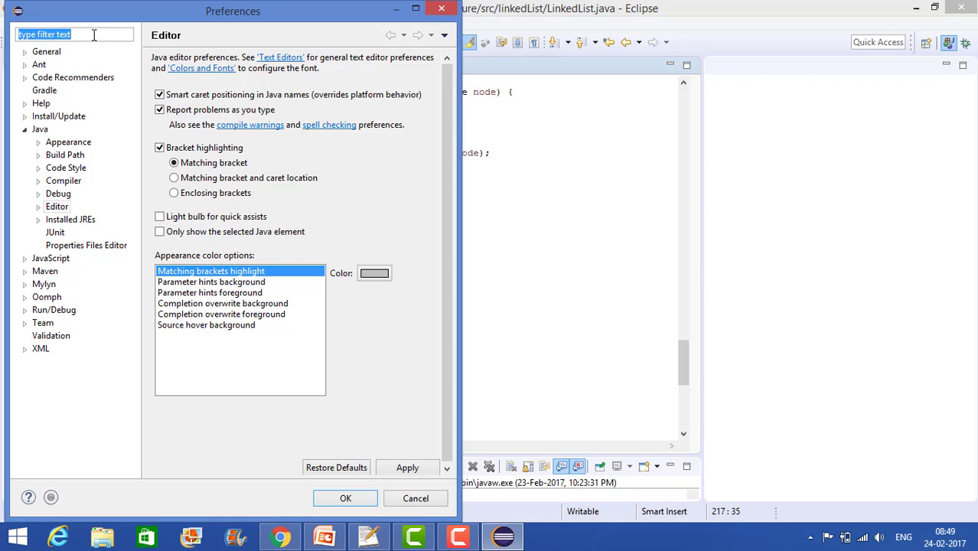
Filter by 'font' and show Colors and Fonts with Basic > Text Font (Courier New 10).
text(font)
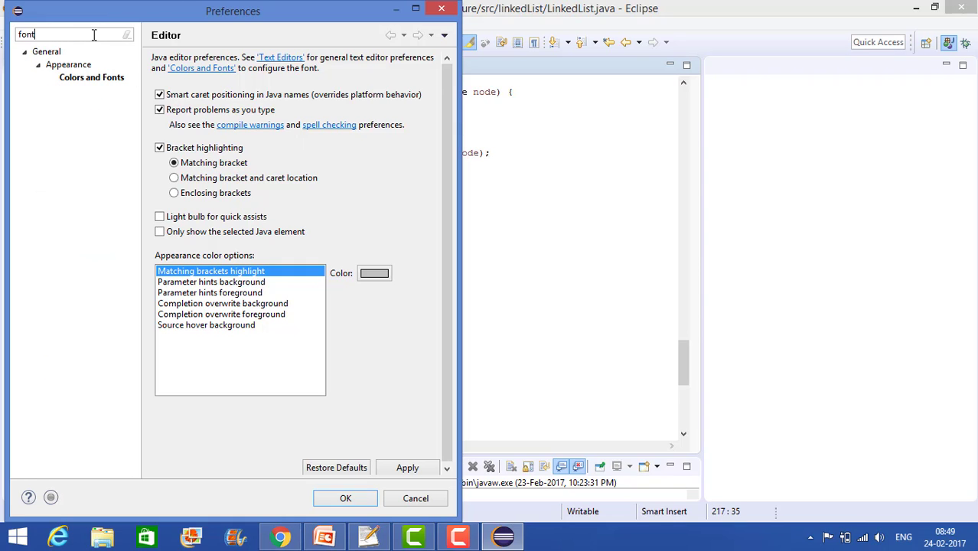
click(92, 77)
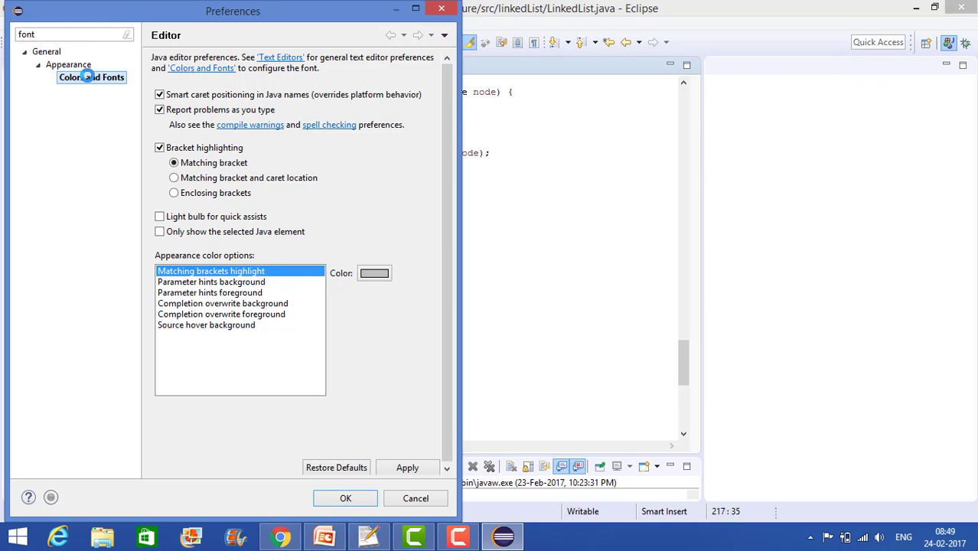
click(92, 77)
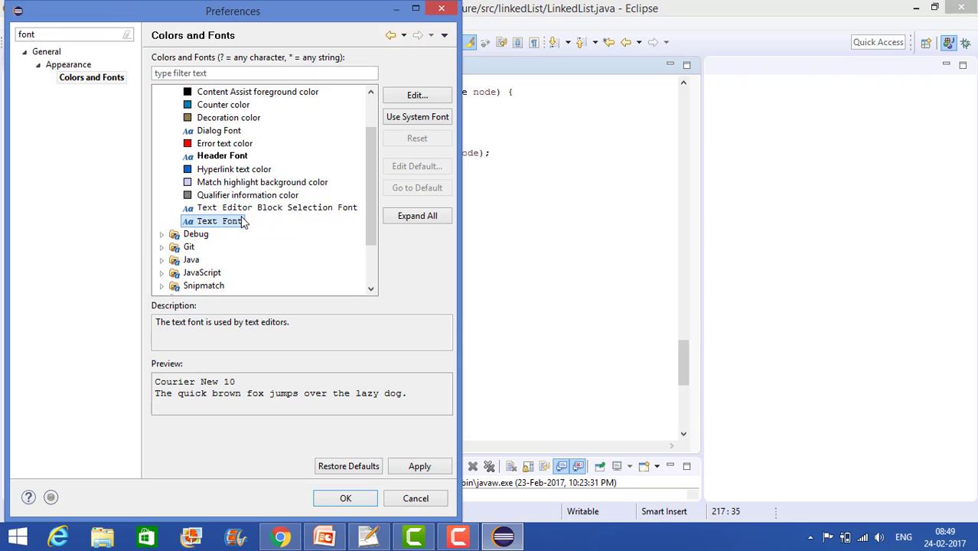
mouse_move(253, 423)
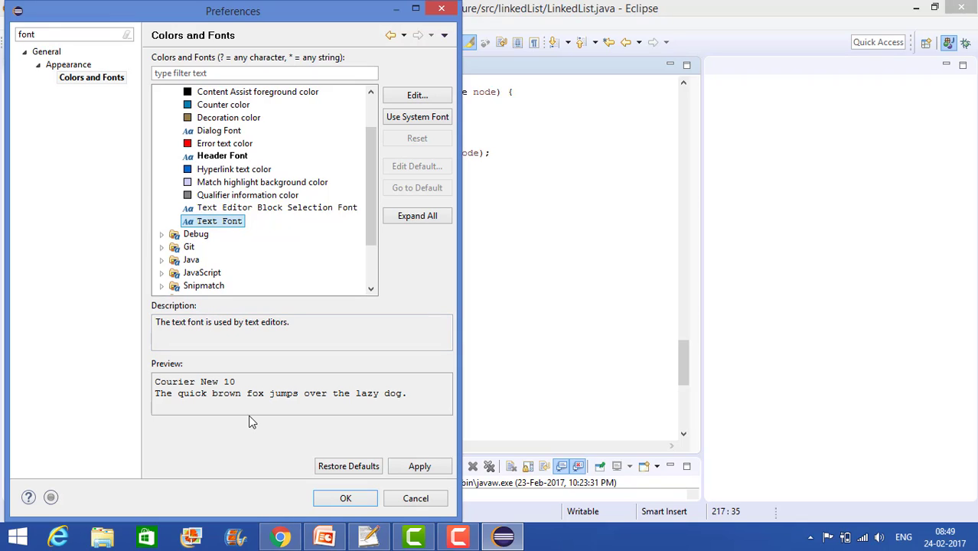
mouse_move(432, 116)
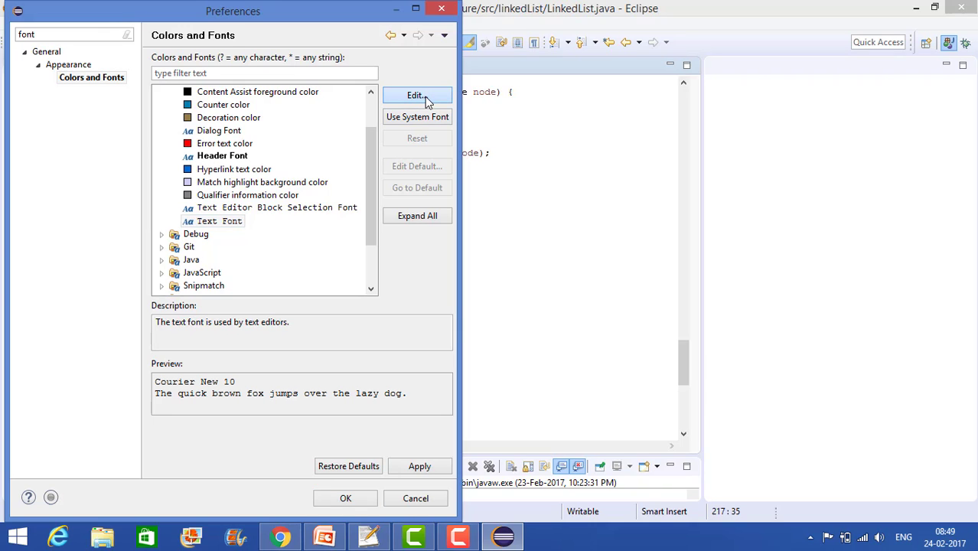
Edit the Text Font, settle on Courier New Regular size 12 after trying 14, and confirm.
click(416, 95)
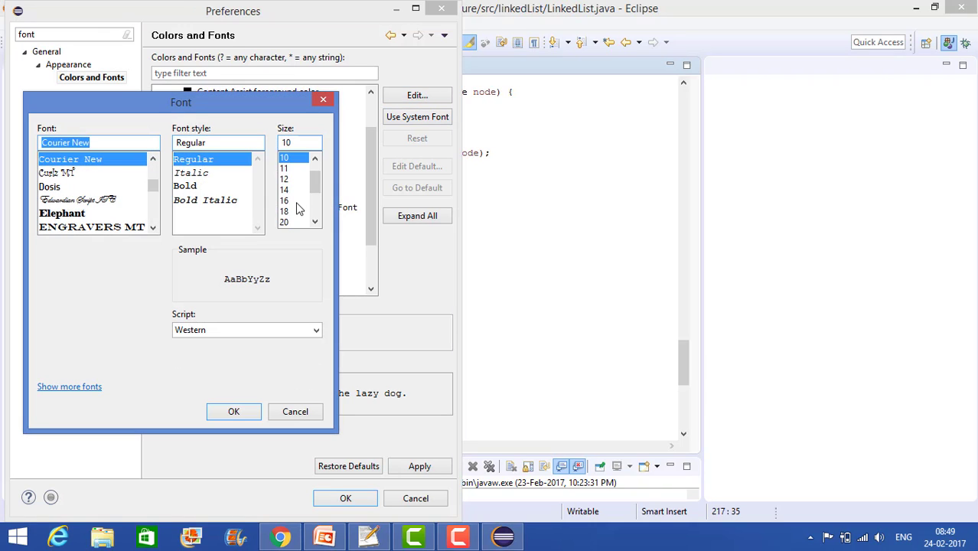
mouse_move(115, 189)
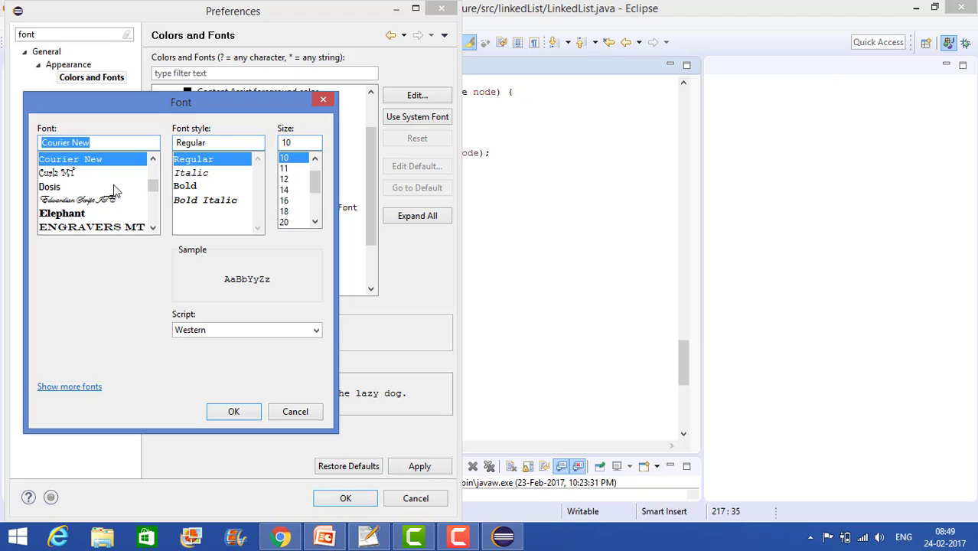
mouse_move(189, 143)
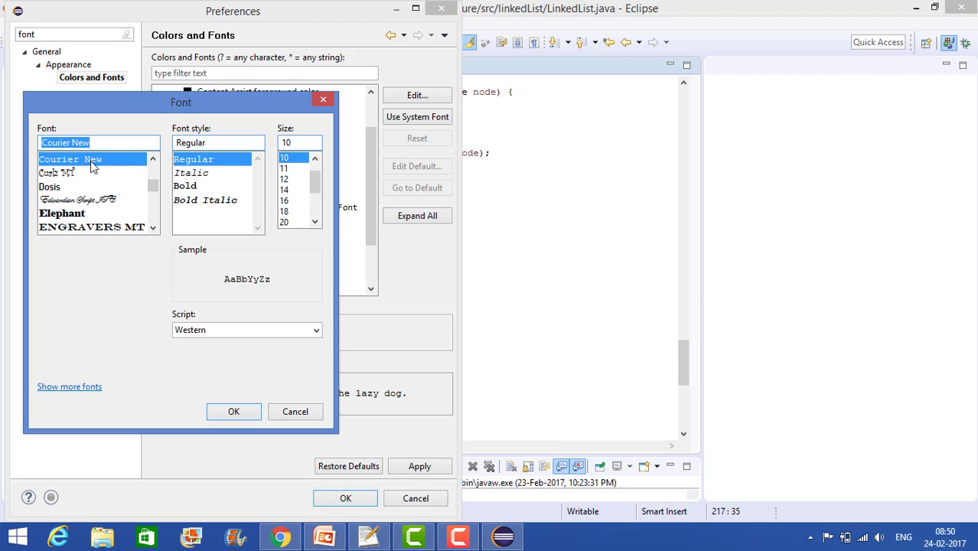
mouse_move(135, 218)
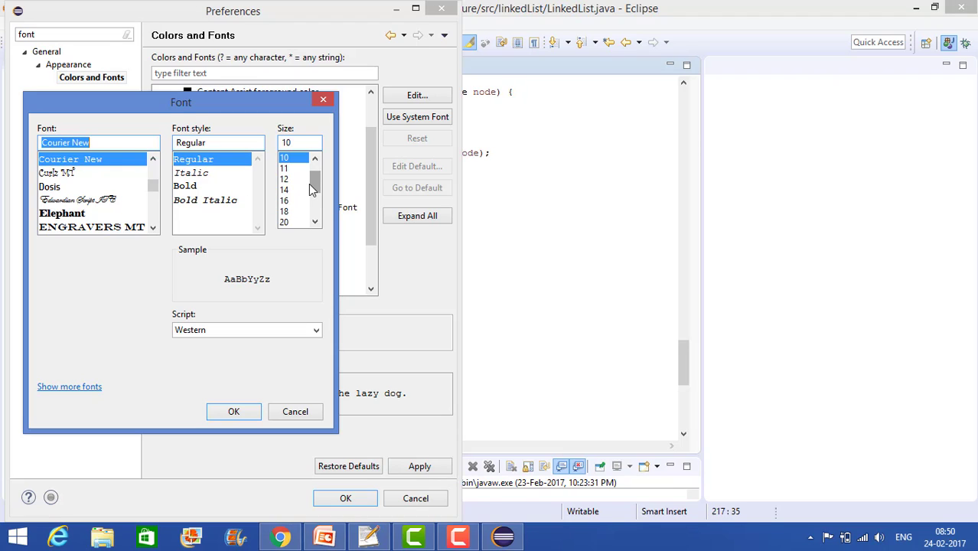
click(284, 177)
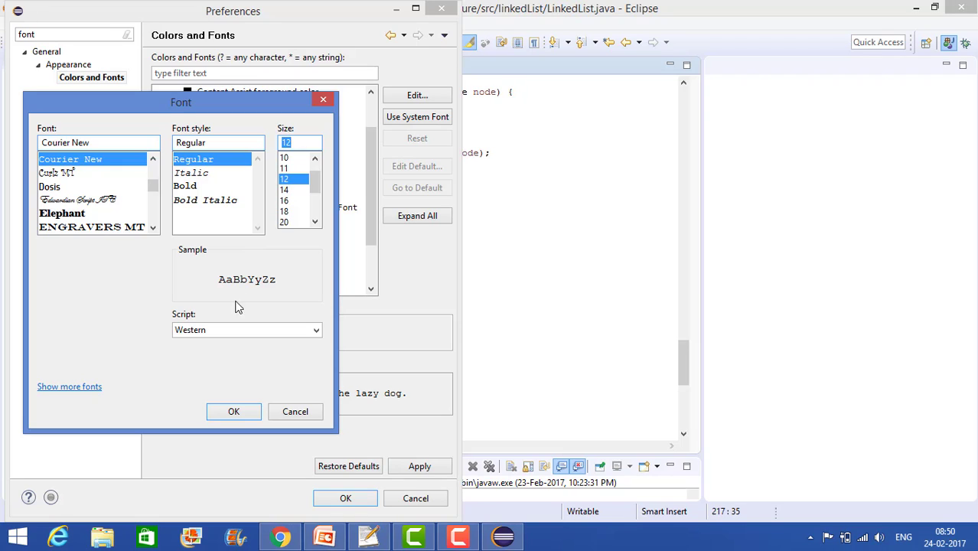
click(284, 190)
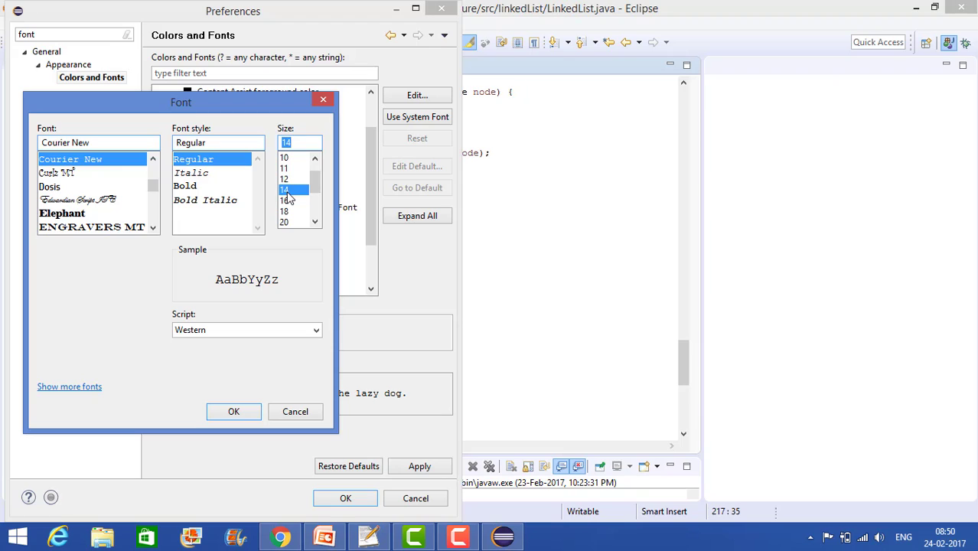
click(285, 179)
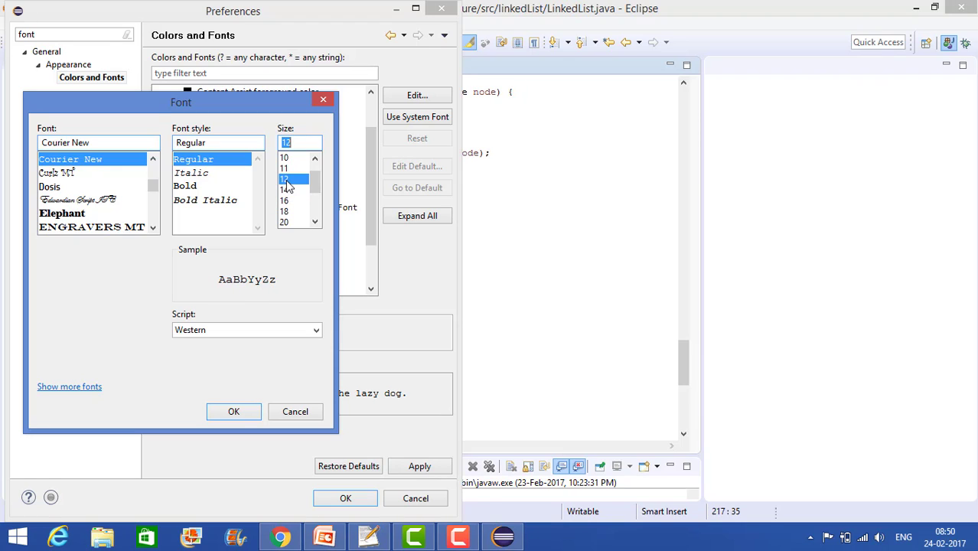
click(233, 410)
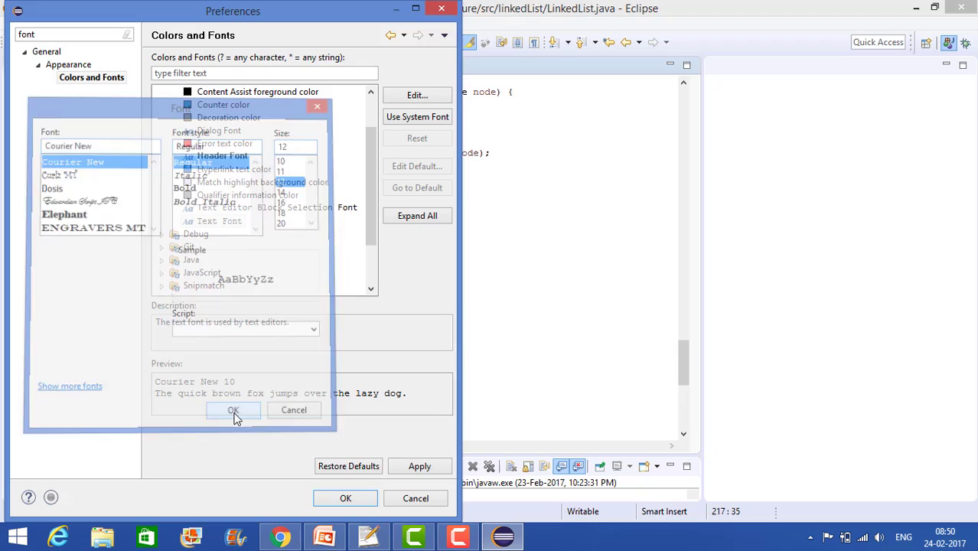
Apply the Courier New 12 font and close Preferences so the code shows larger.
click(232, 410)
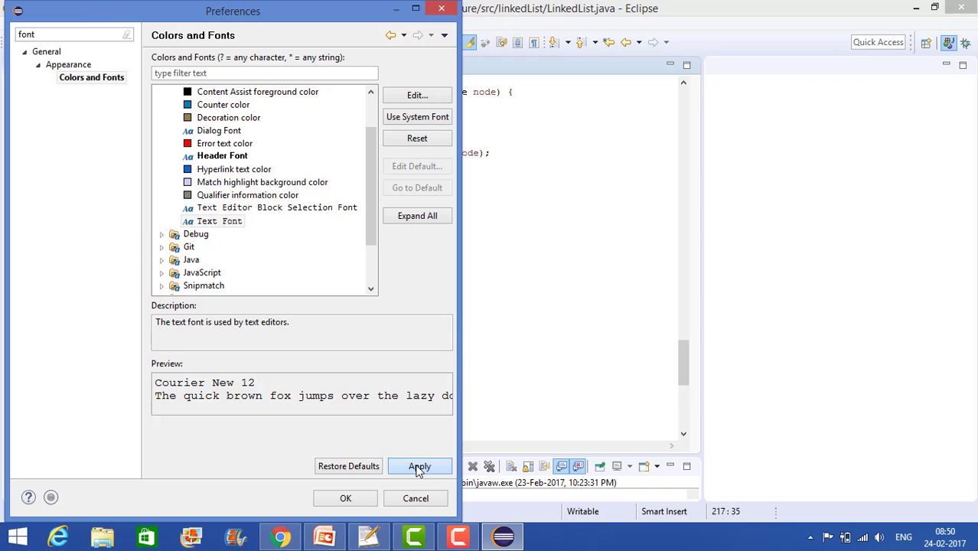
click(420, 465)
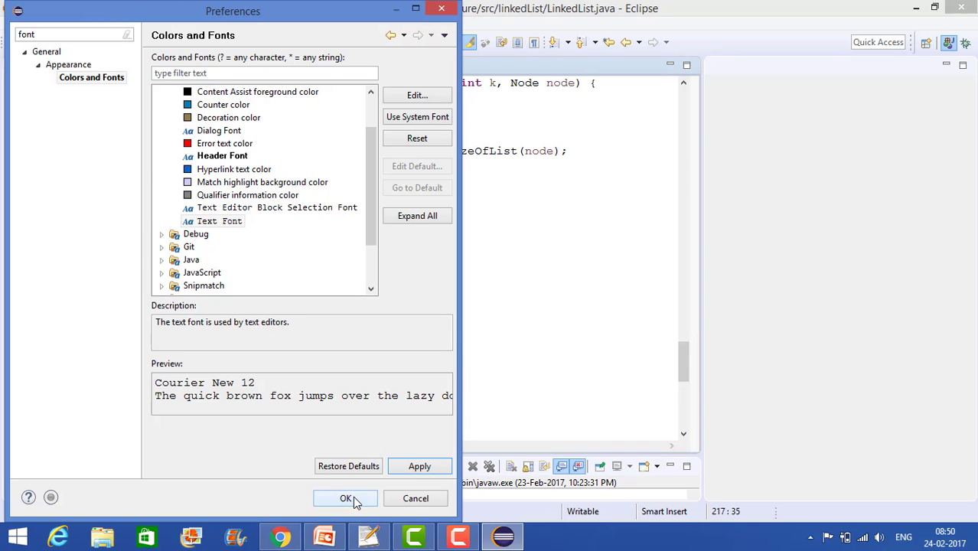
click(345, 499)
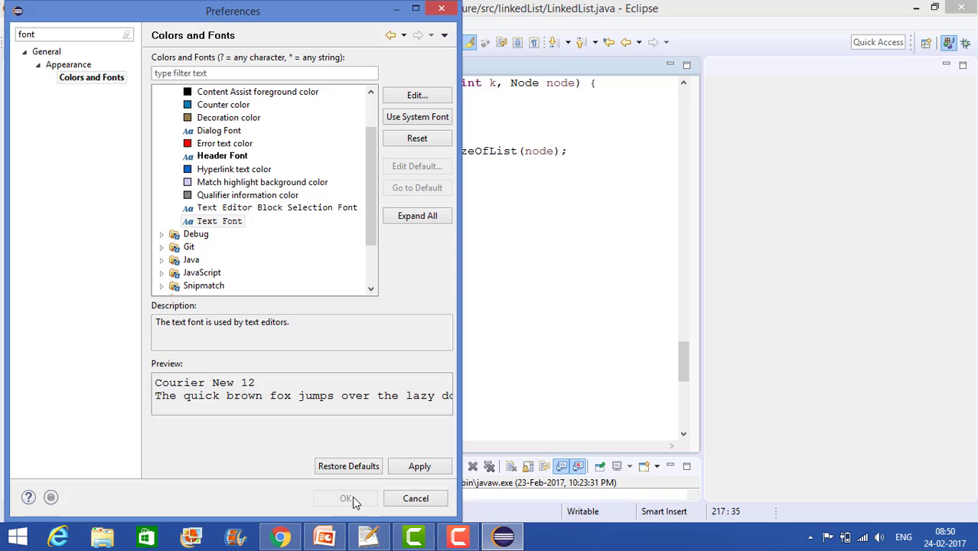
click(343, 499)
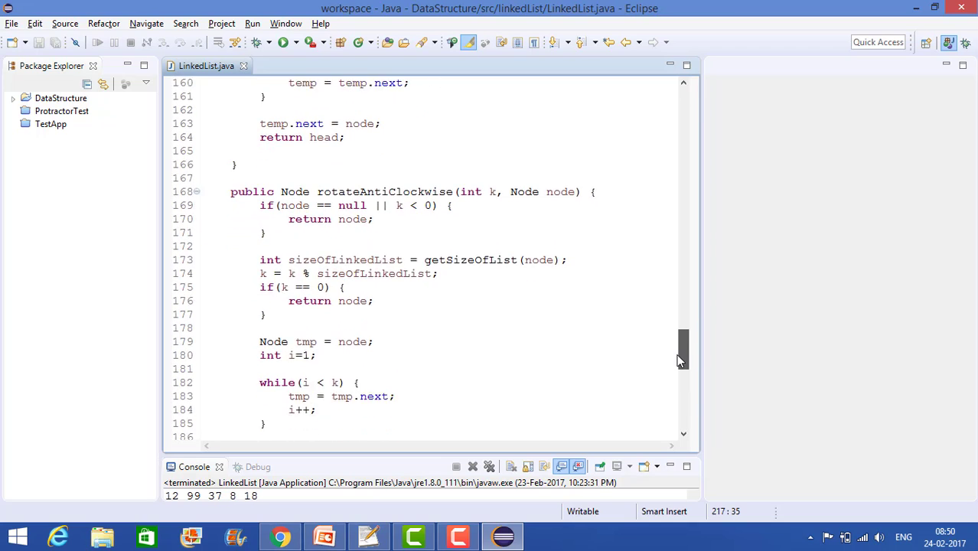
scroll(down, 3)
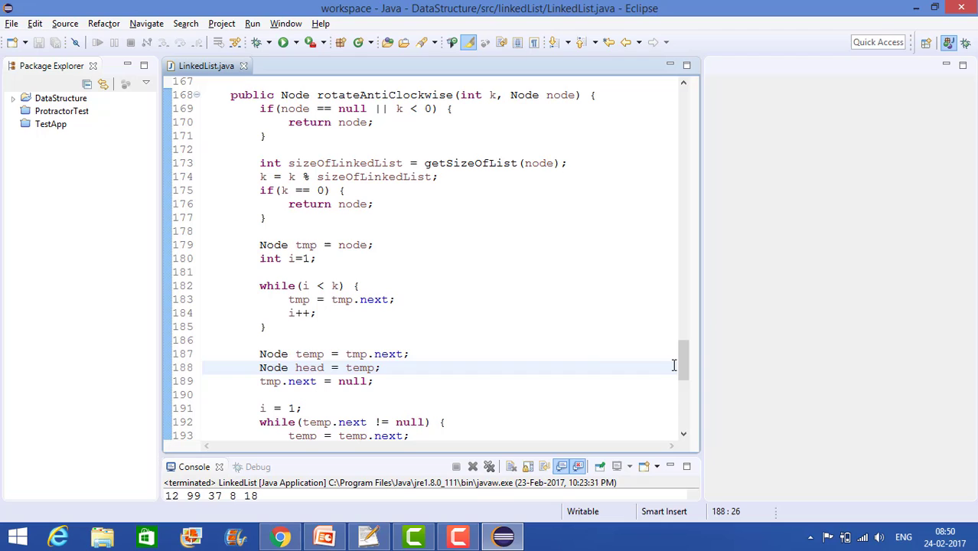
mouse_move(593, 418)
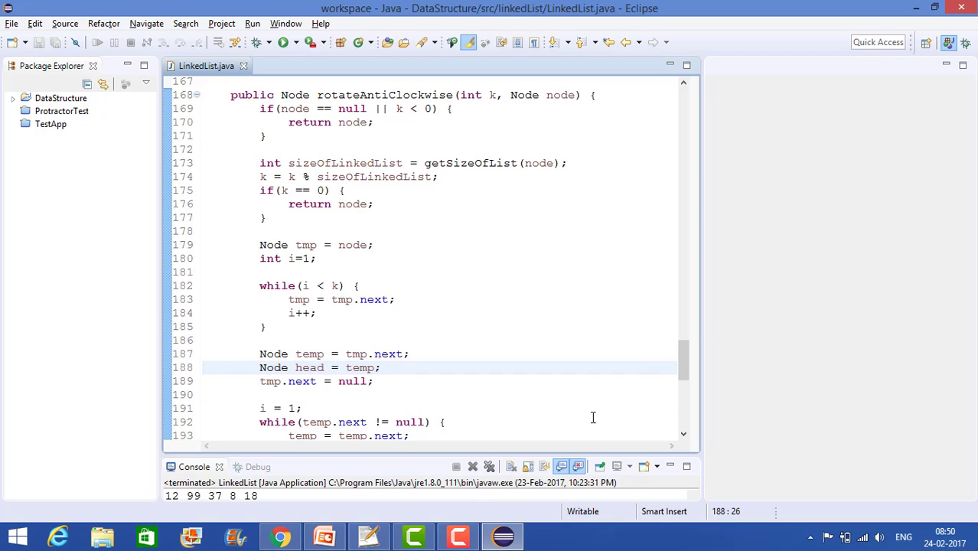